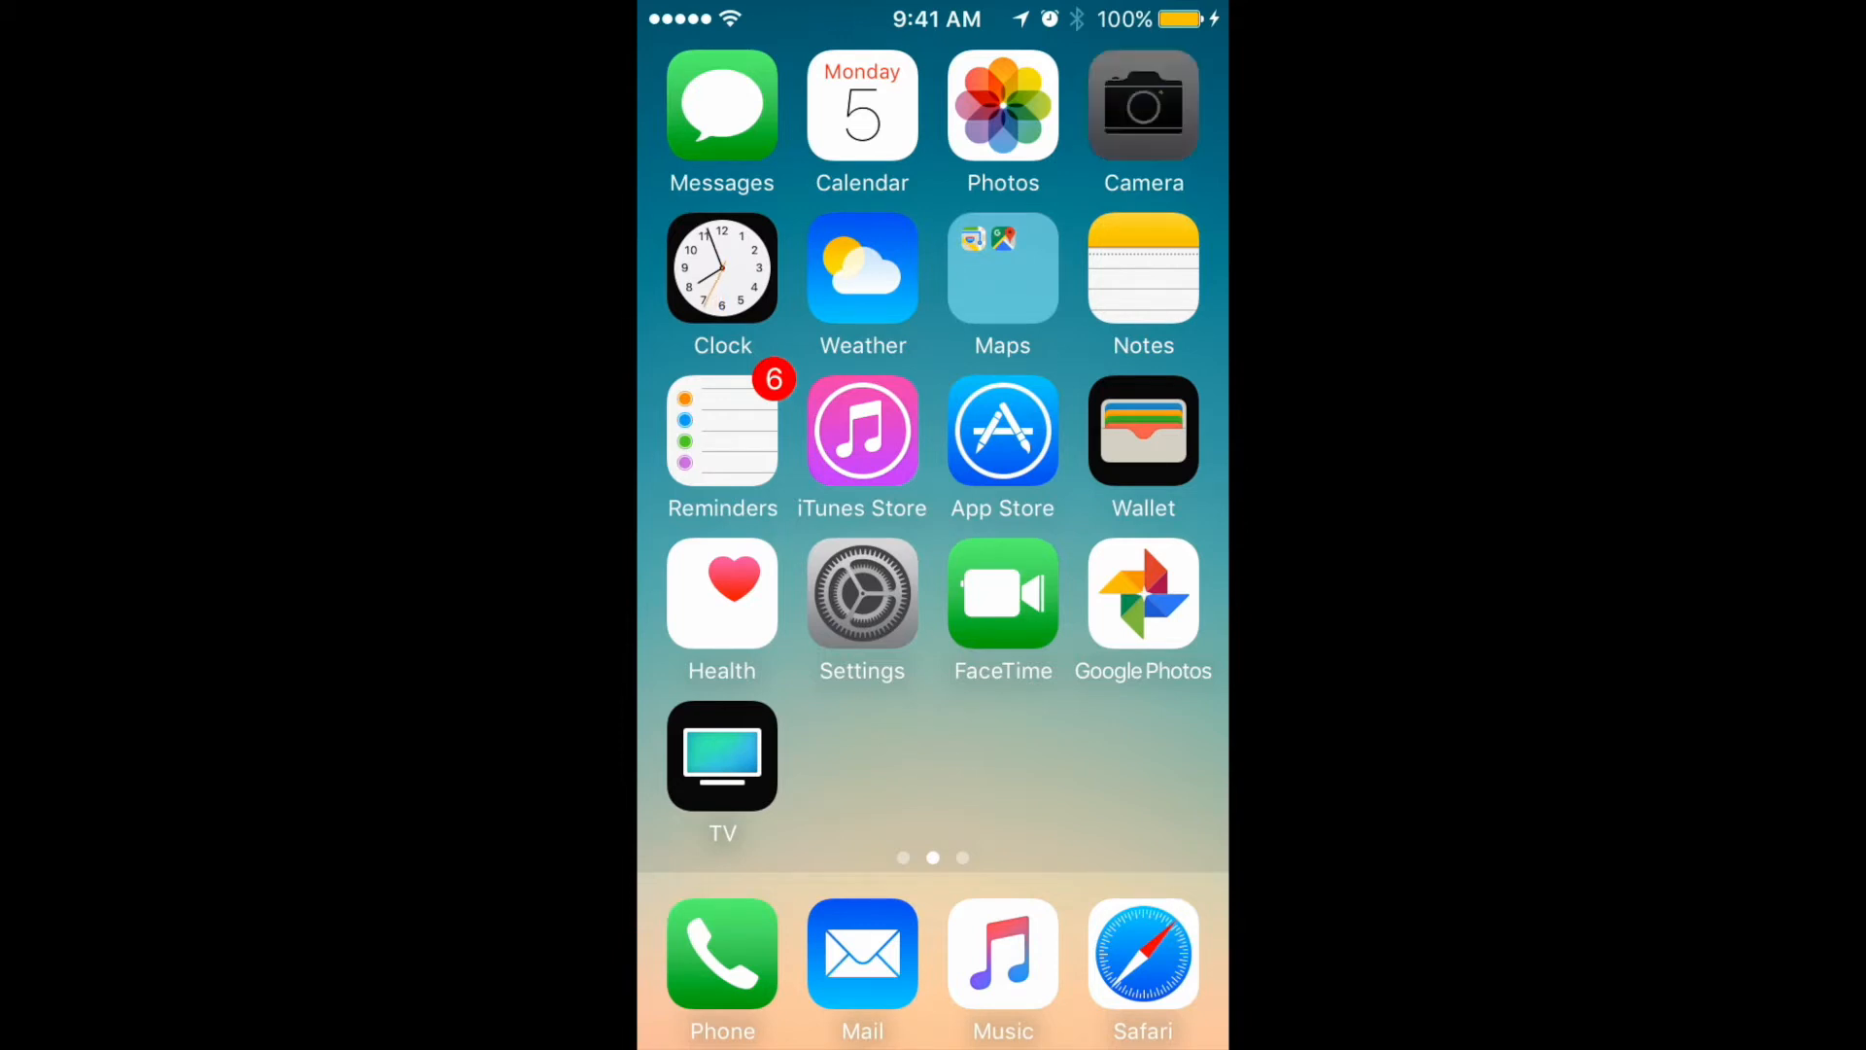
# - Launch Camera and snap a photo of the laptop keyboard and trackpad
pyautogui.click(1141, 104)
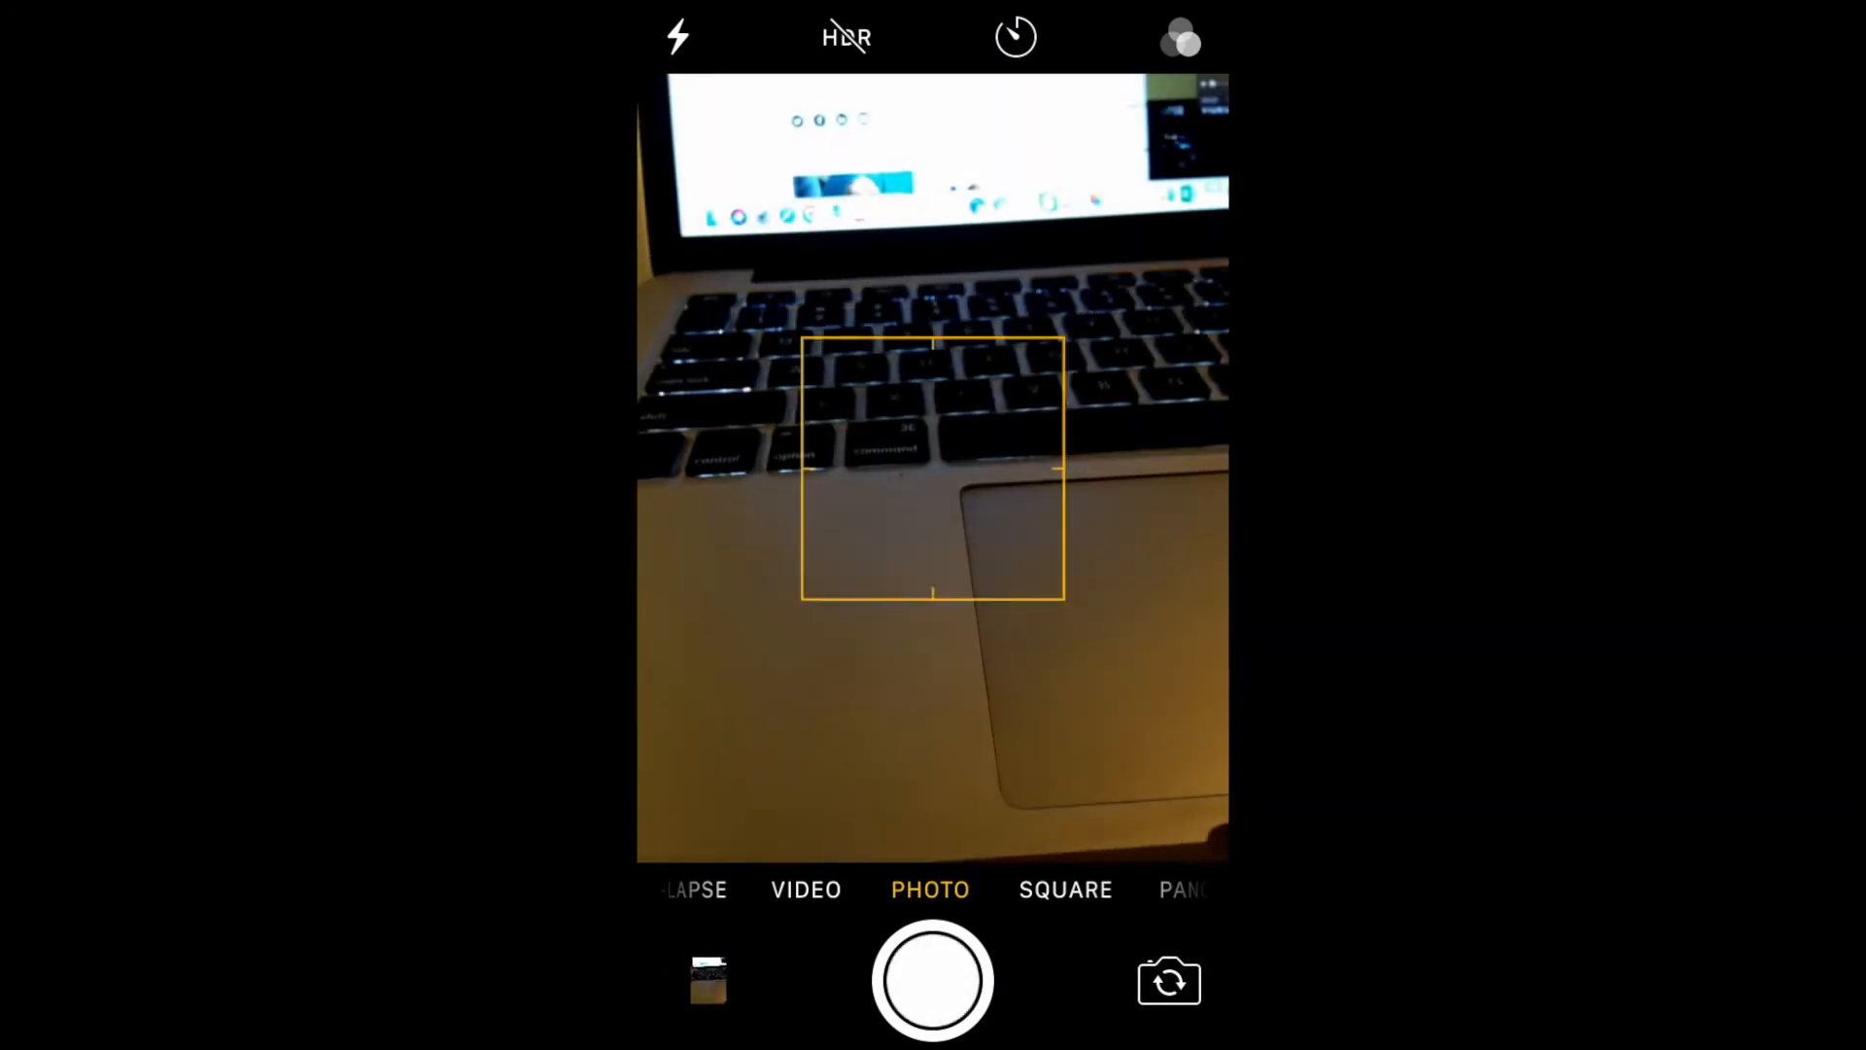
pyautogui.click(932, 980)
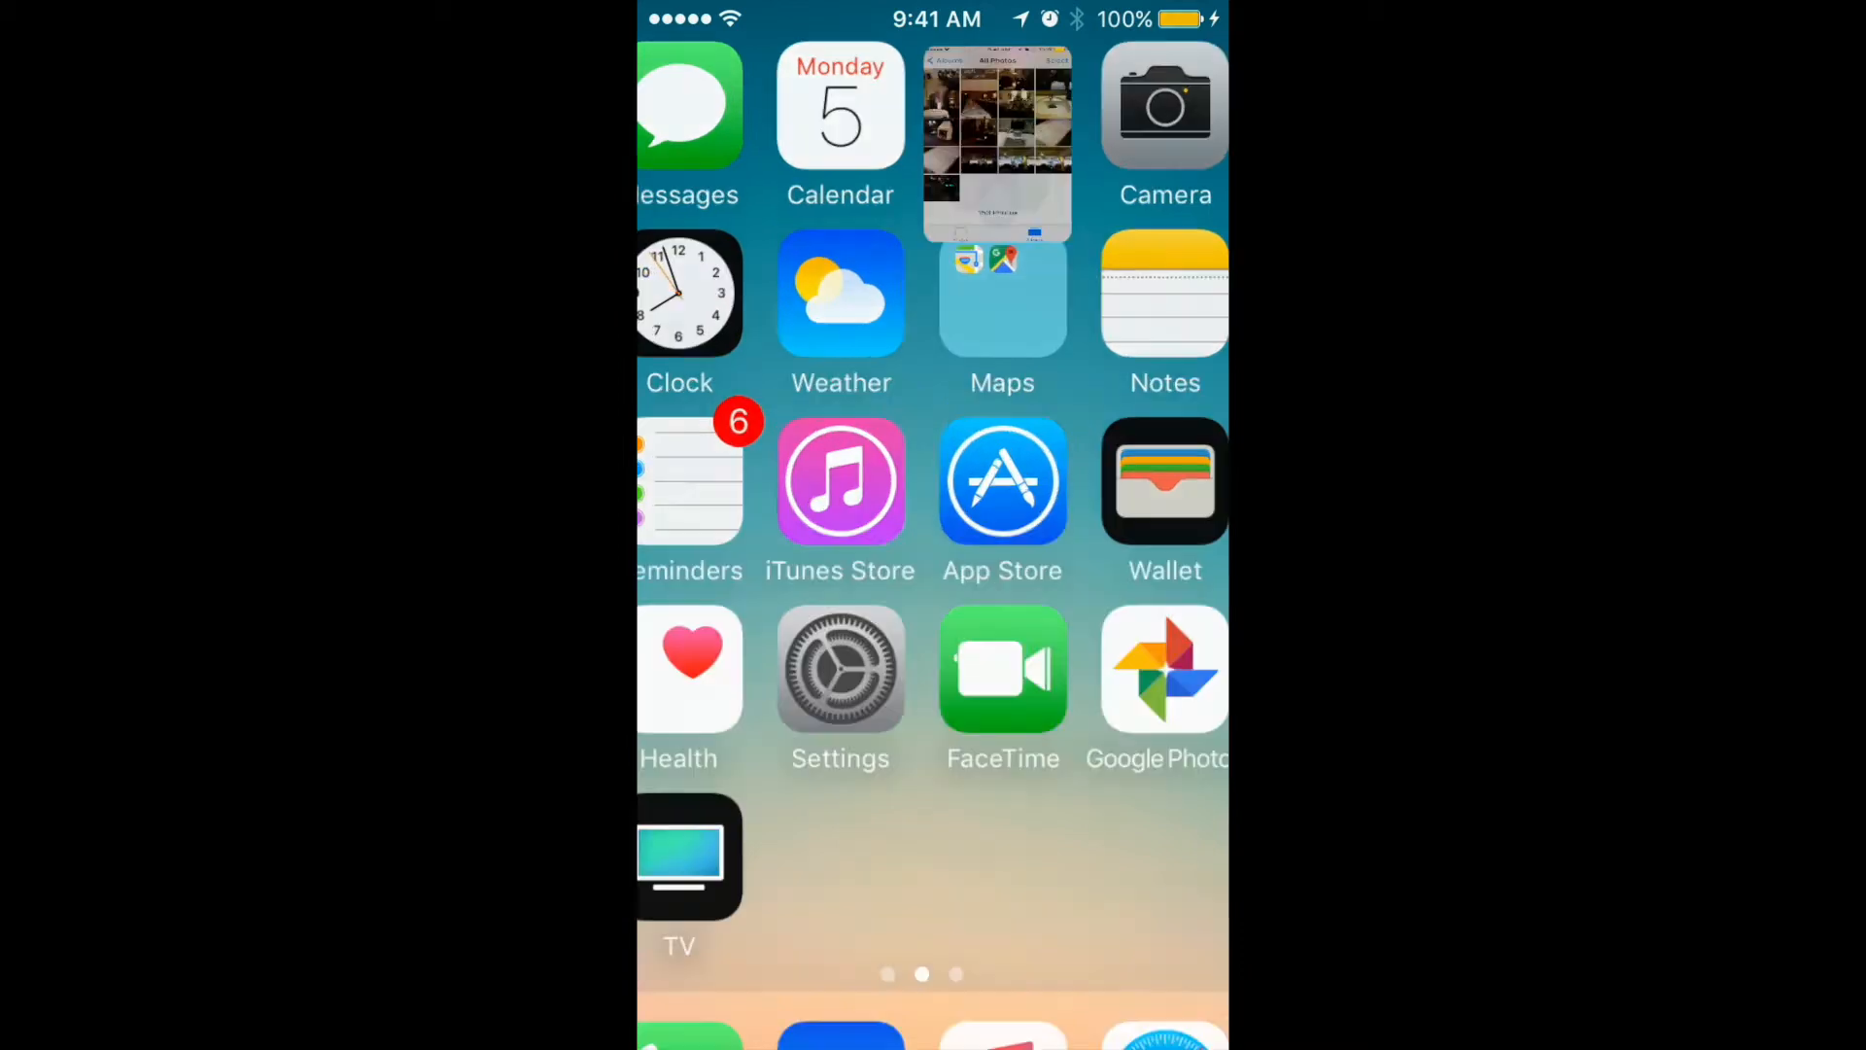
# - View the new keyboard shot among the 154 photos in All Photos, then go home
pyautogui.click(997, 143)
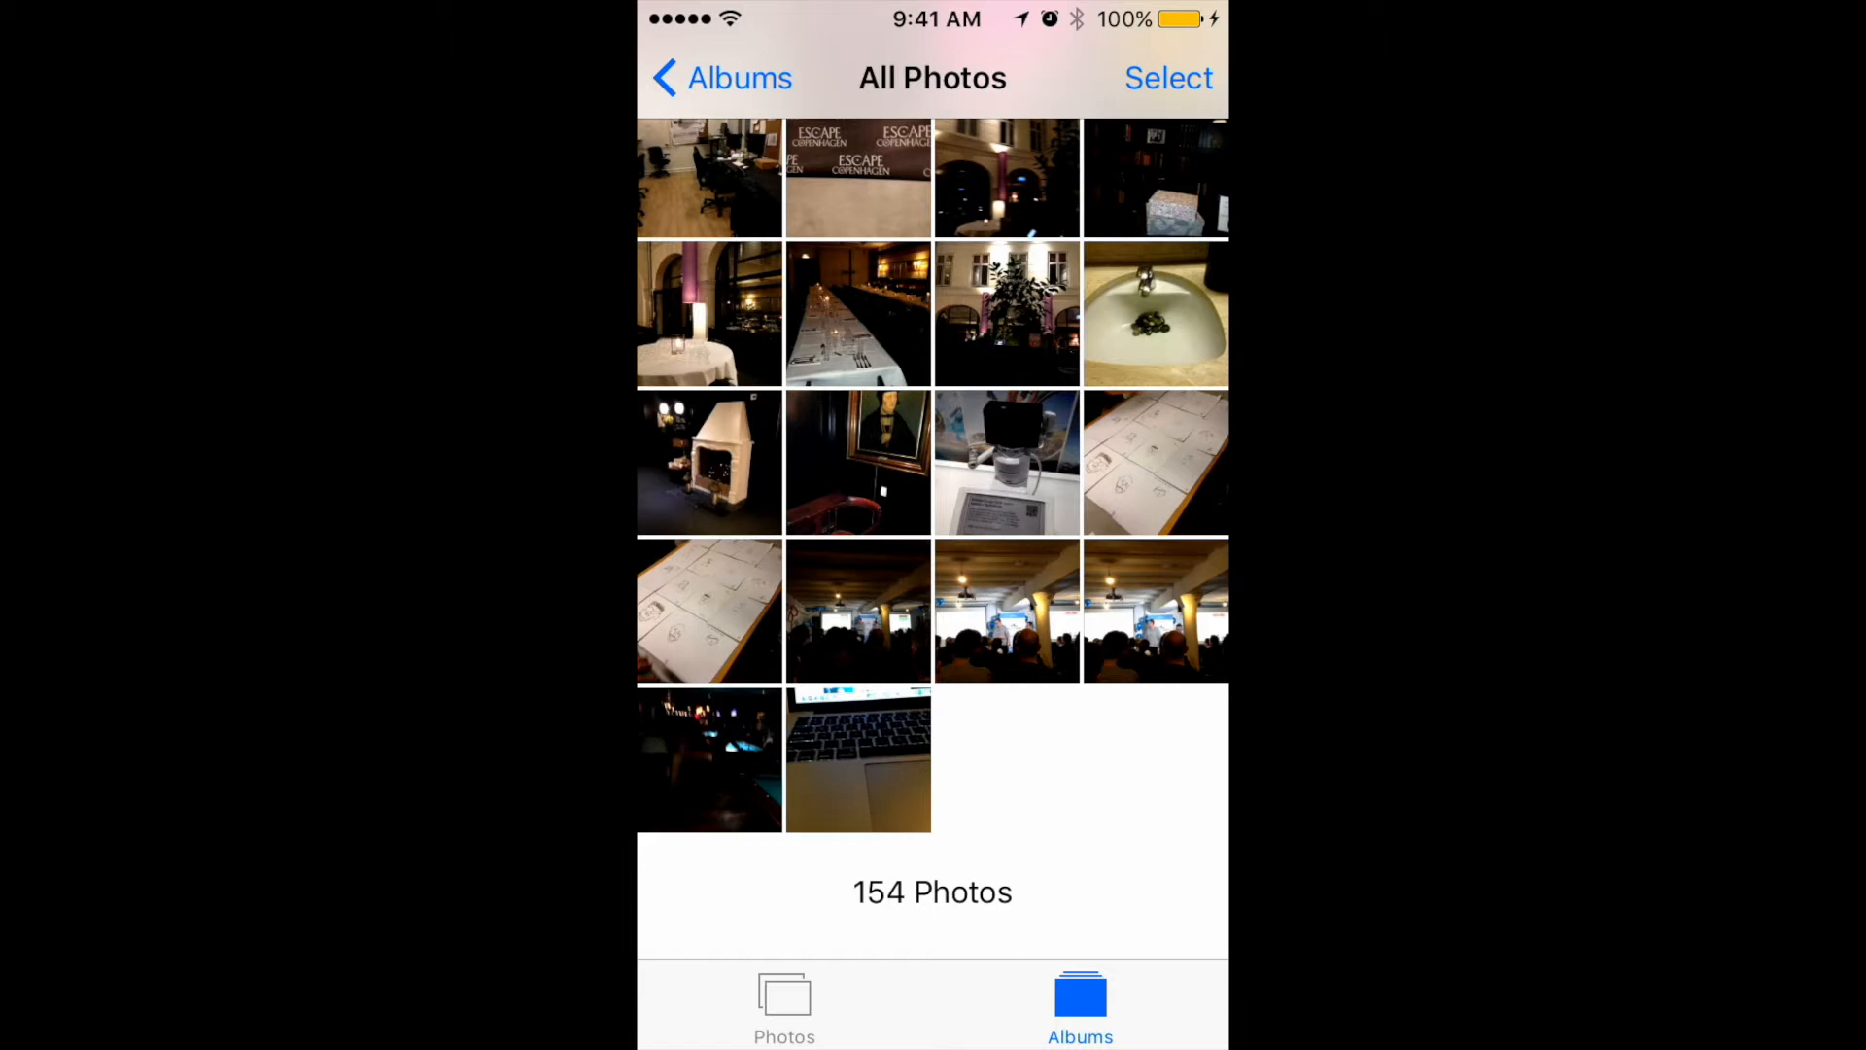
pyautogui.press('home')
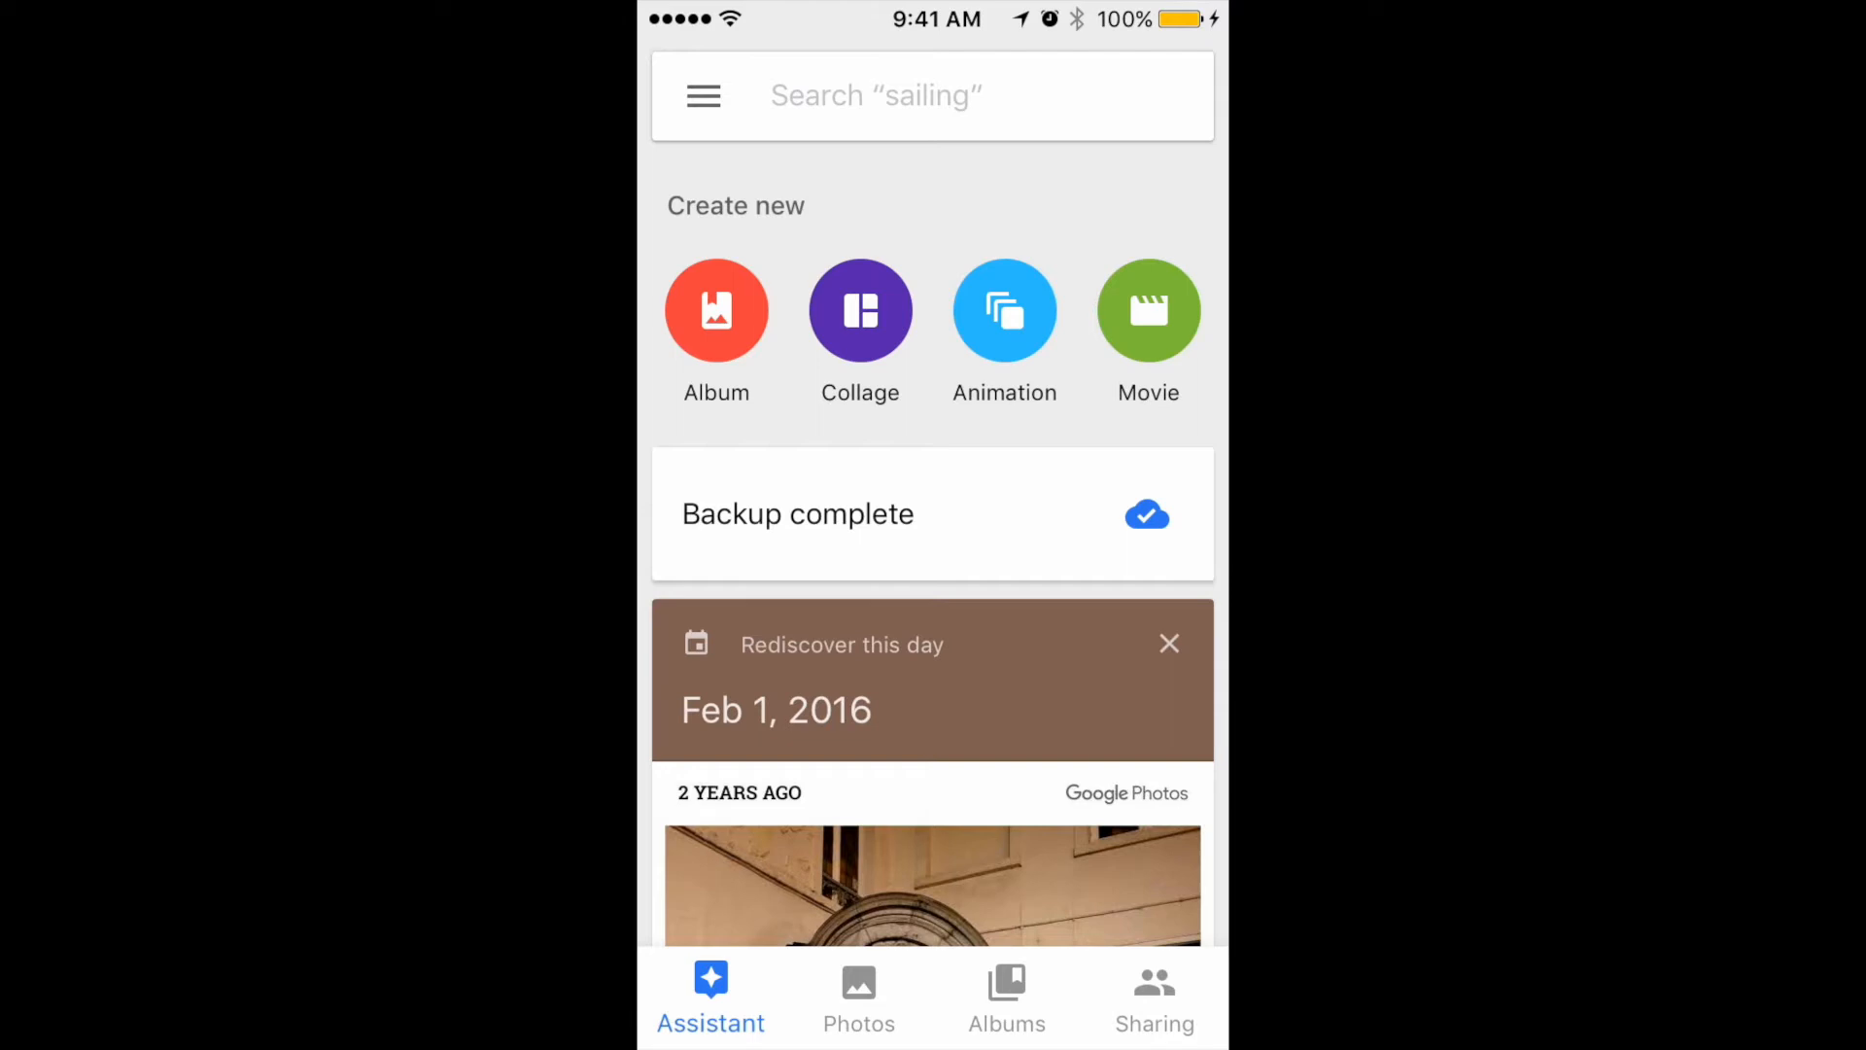
# - Confirm the Backup complete card in Google Photos, then press Home
pyautogui.press('home')
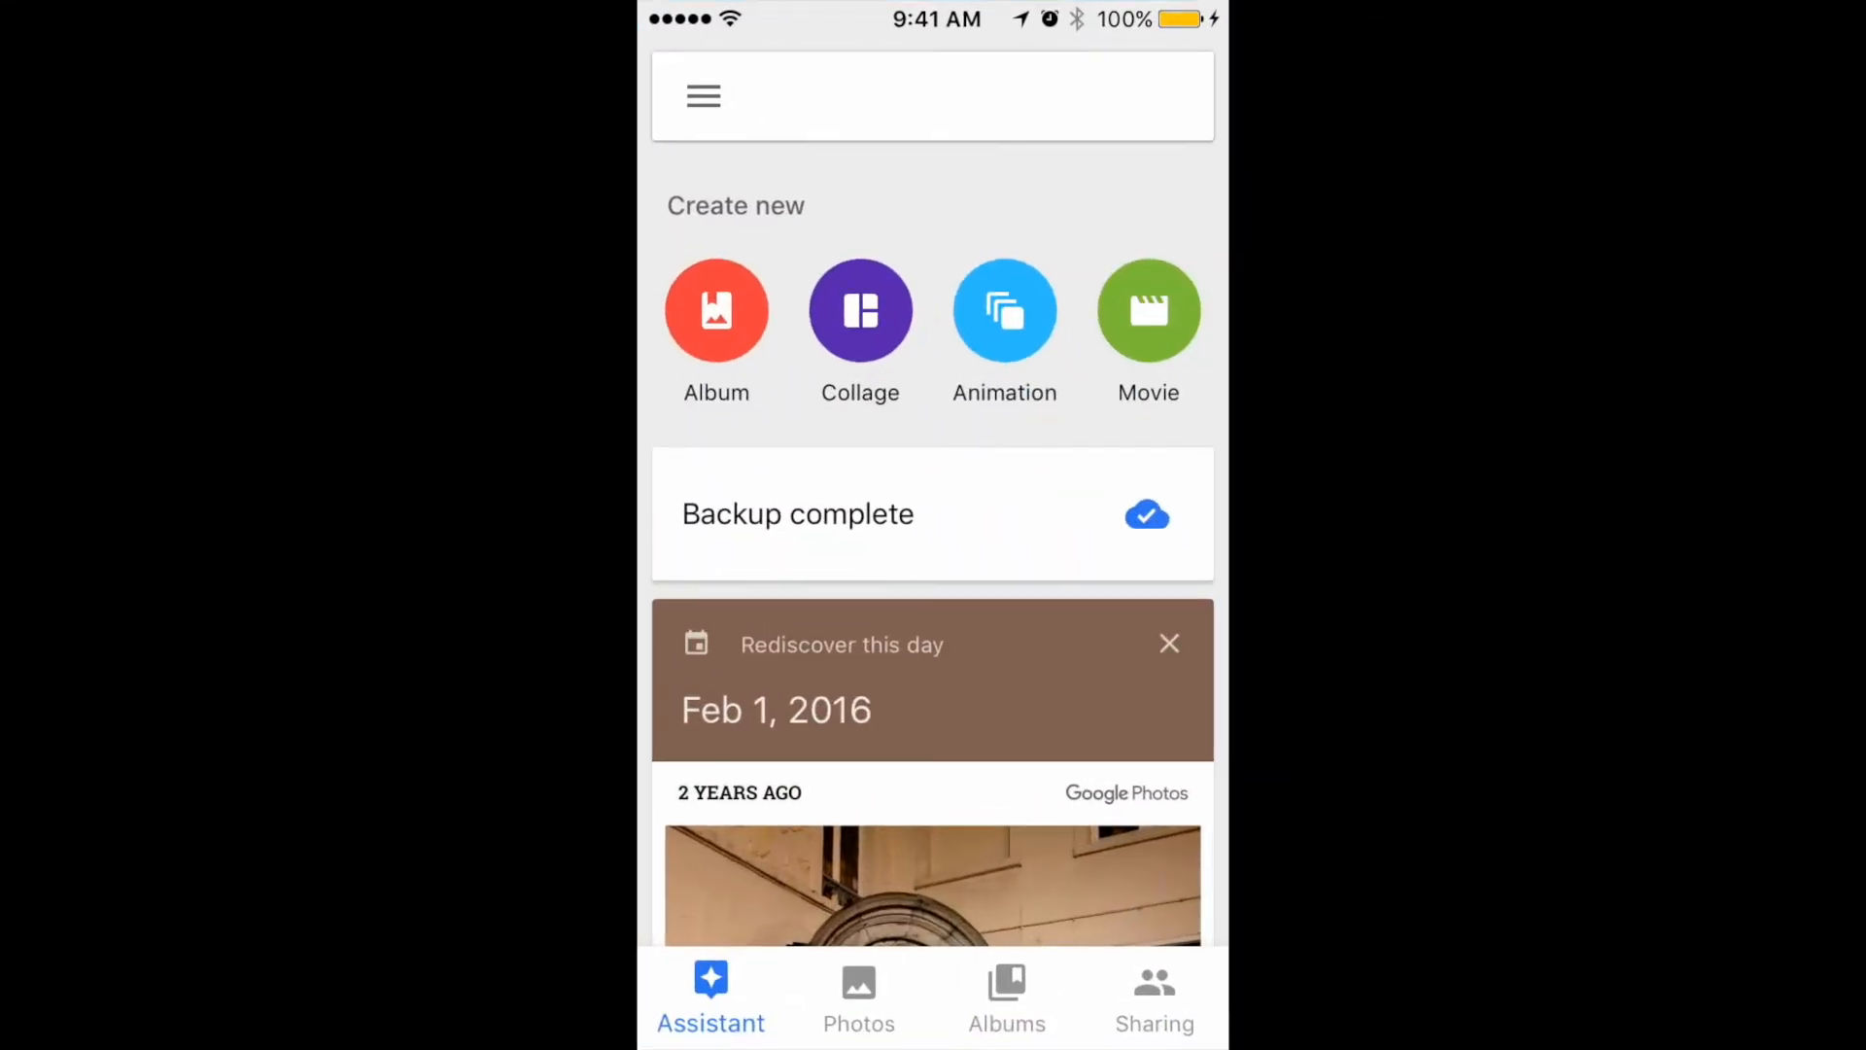
# - Tap the home screen after exiting Google Photos
pyautogui.click(859, 997)
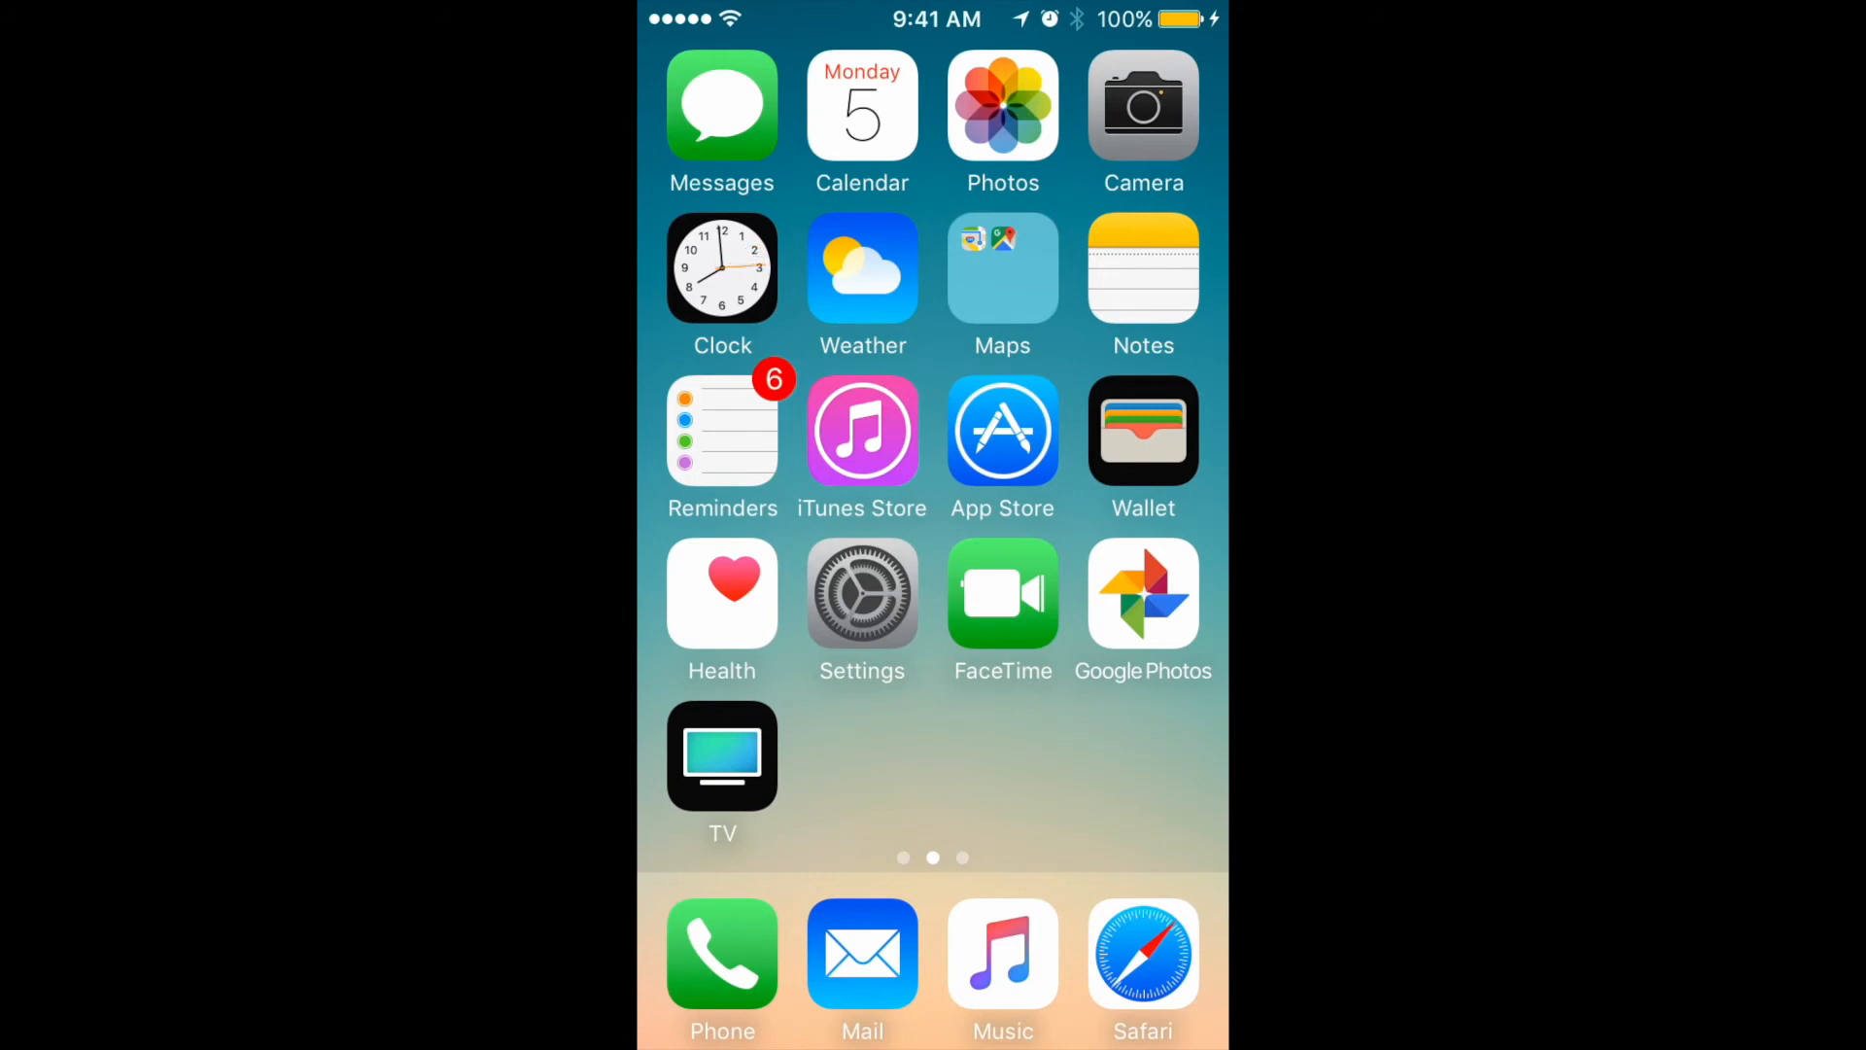
# - Swipe between home screen pages, ending on the page with Extras, iCloud Drive and Messenger
pyautogui.hscroll(-3)
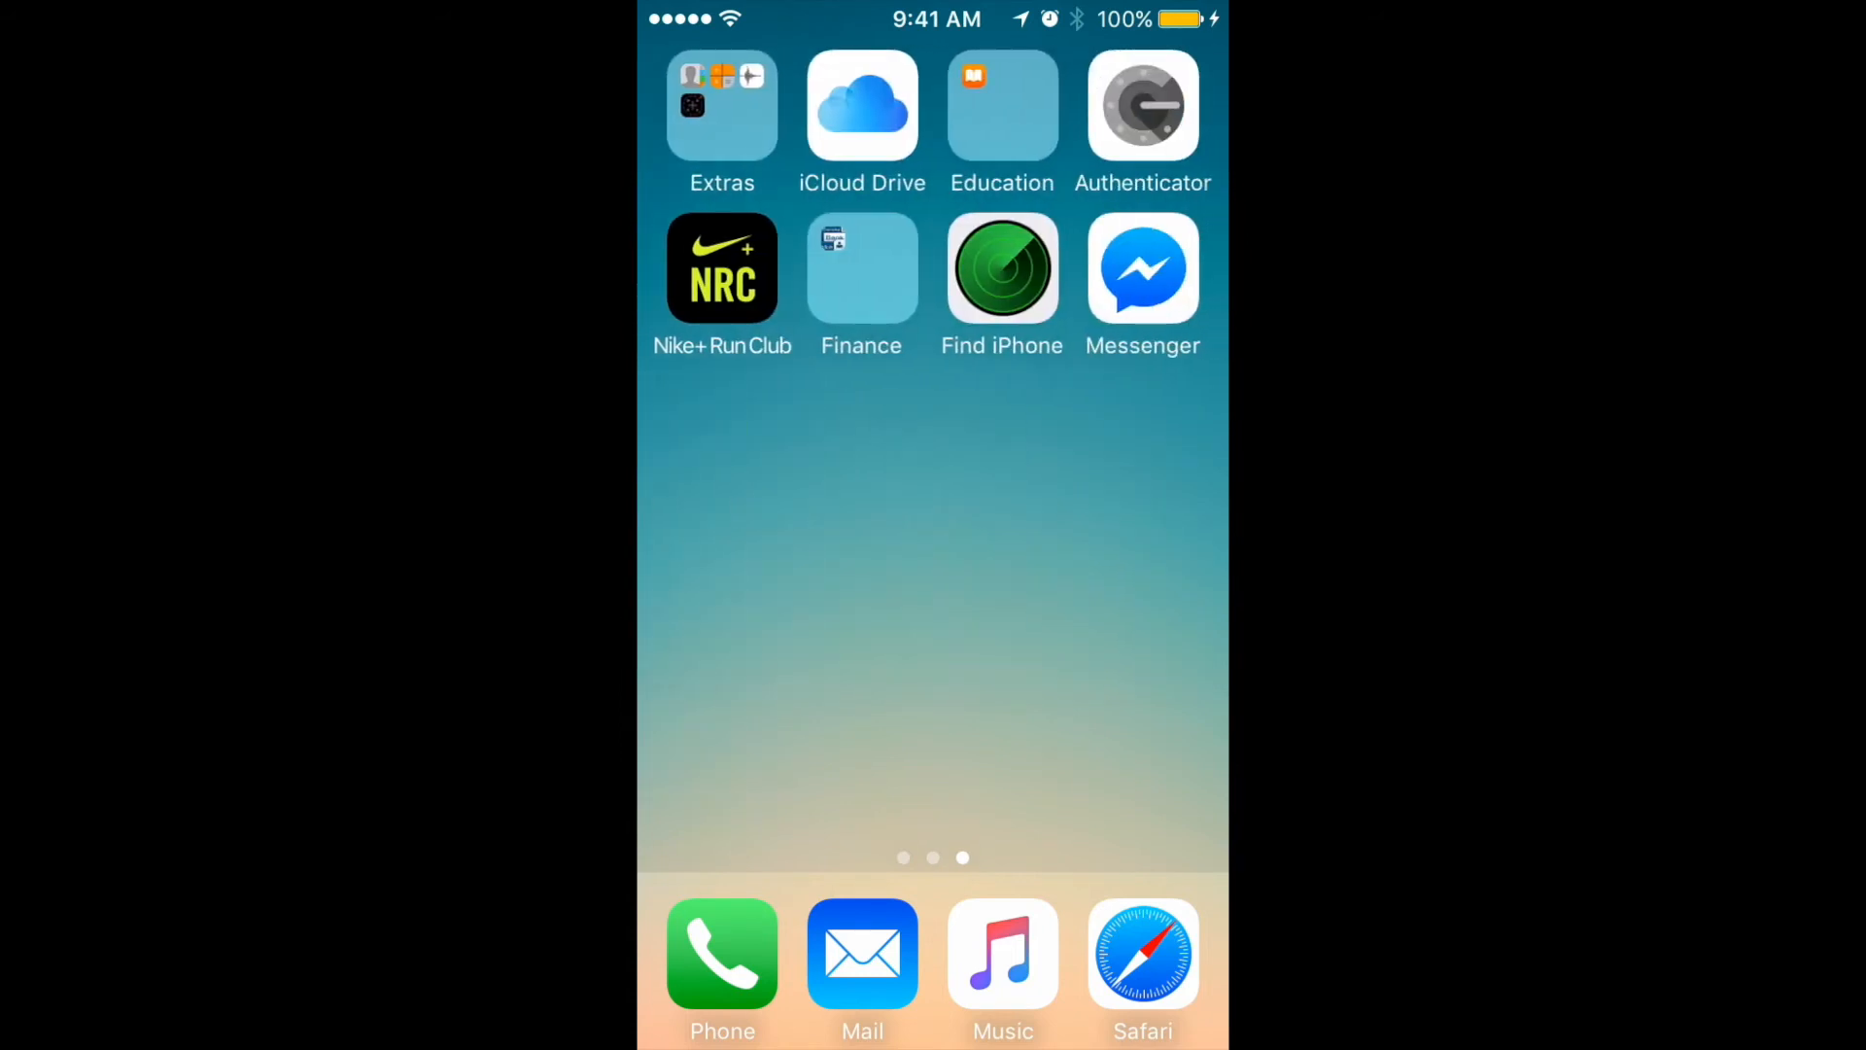
pyautogui.hscroll(3)
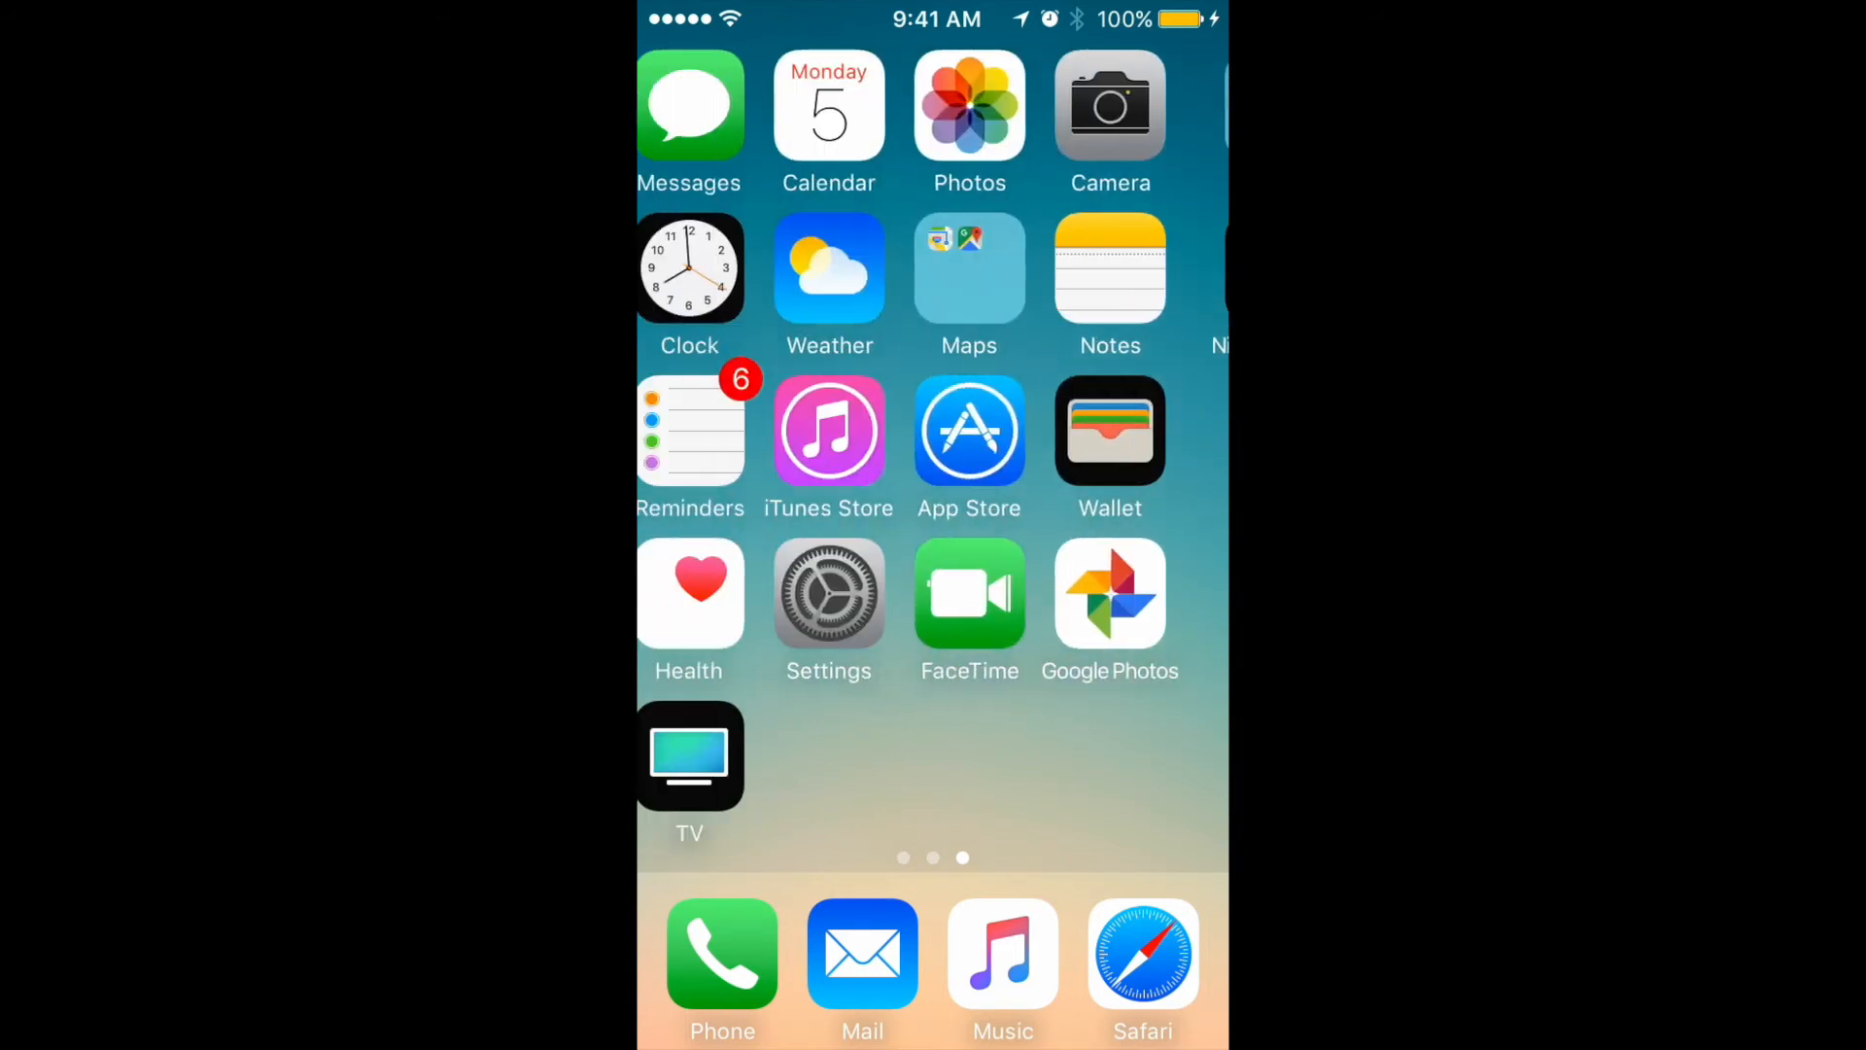
pyautogui.hscroll(-3)
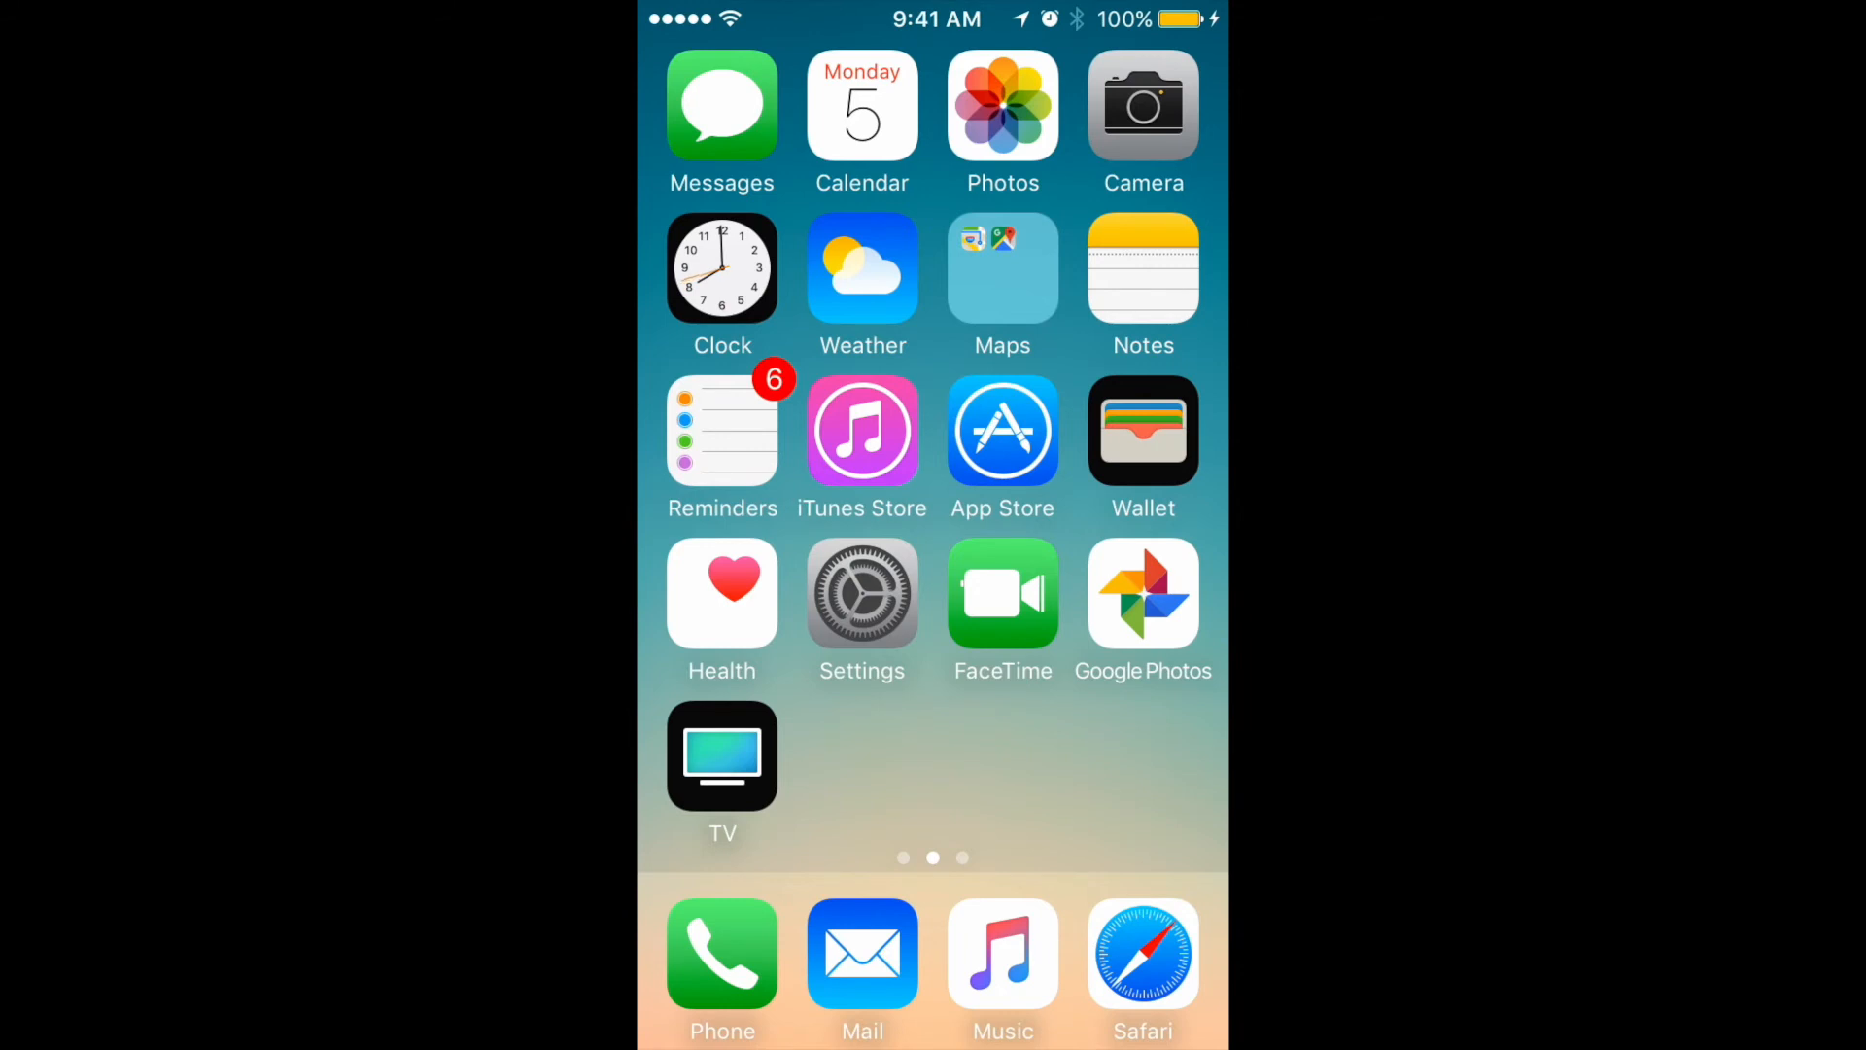
pyautogui.hscroll(-3)
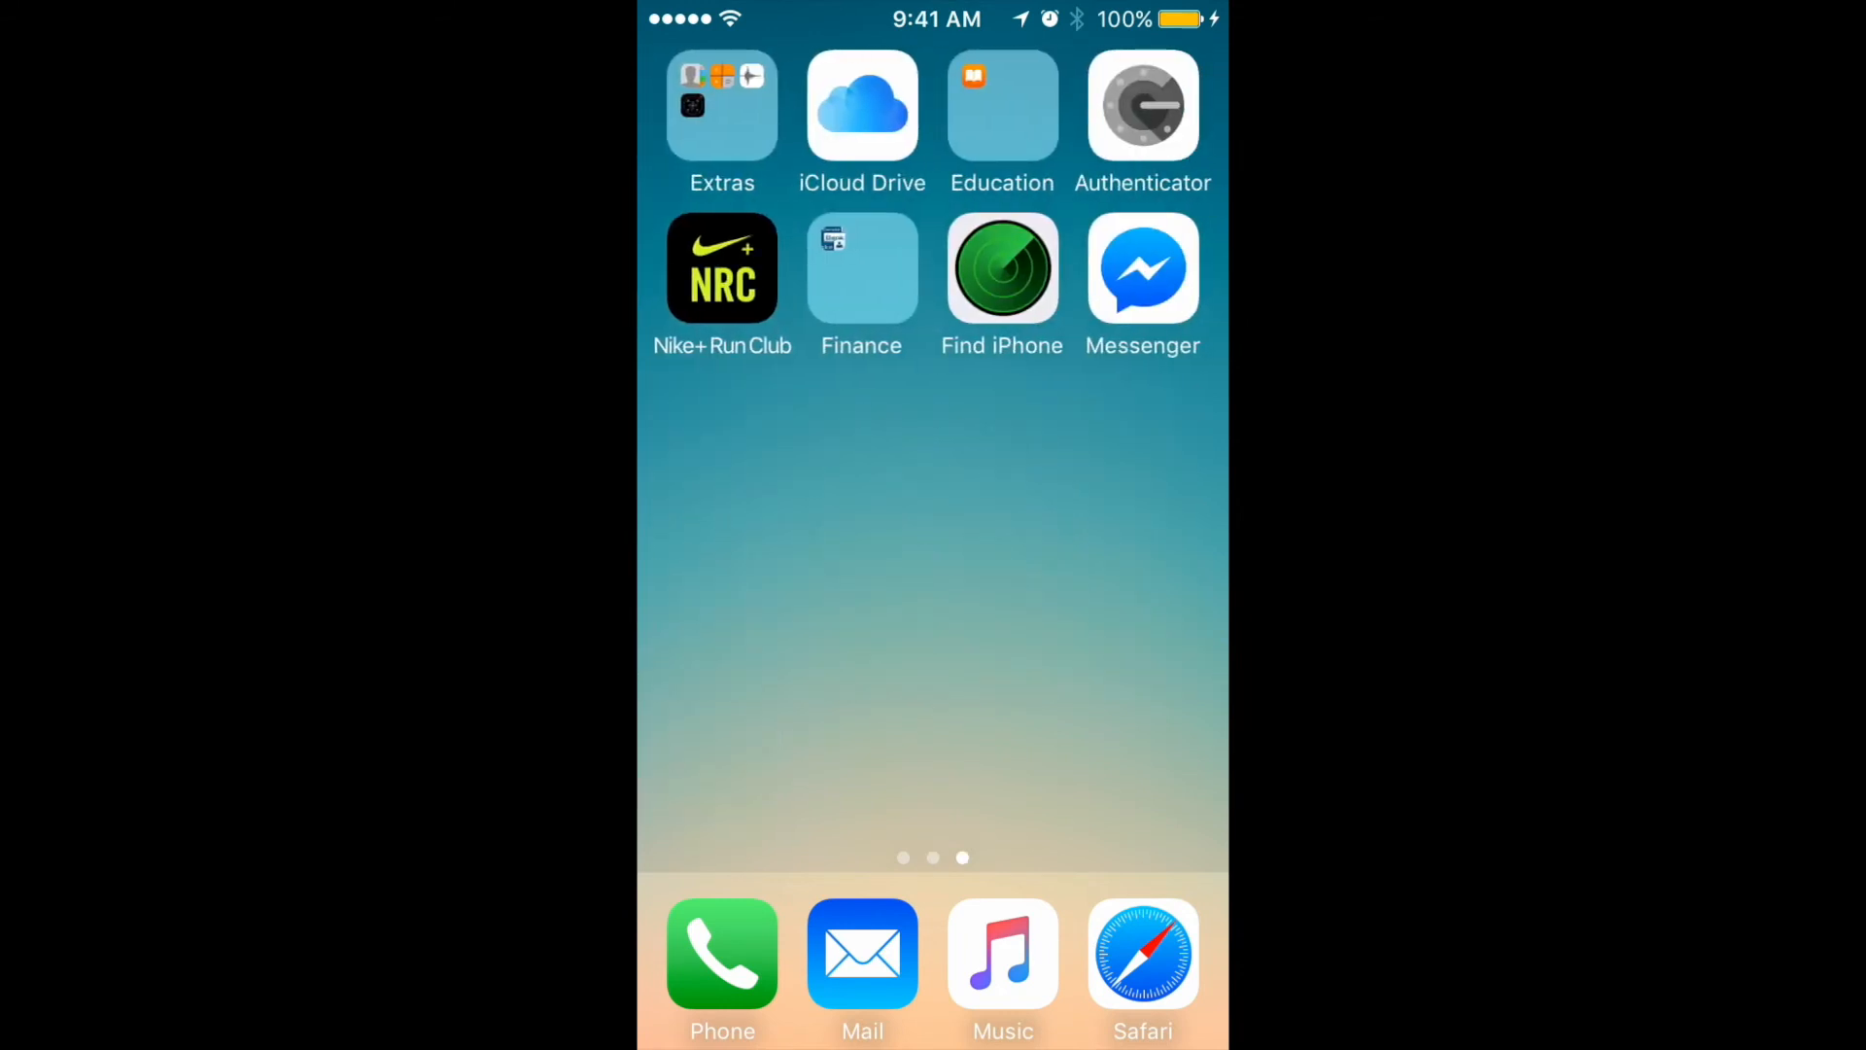
pyautogui.hscroll(-3)
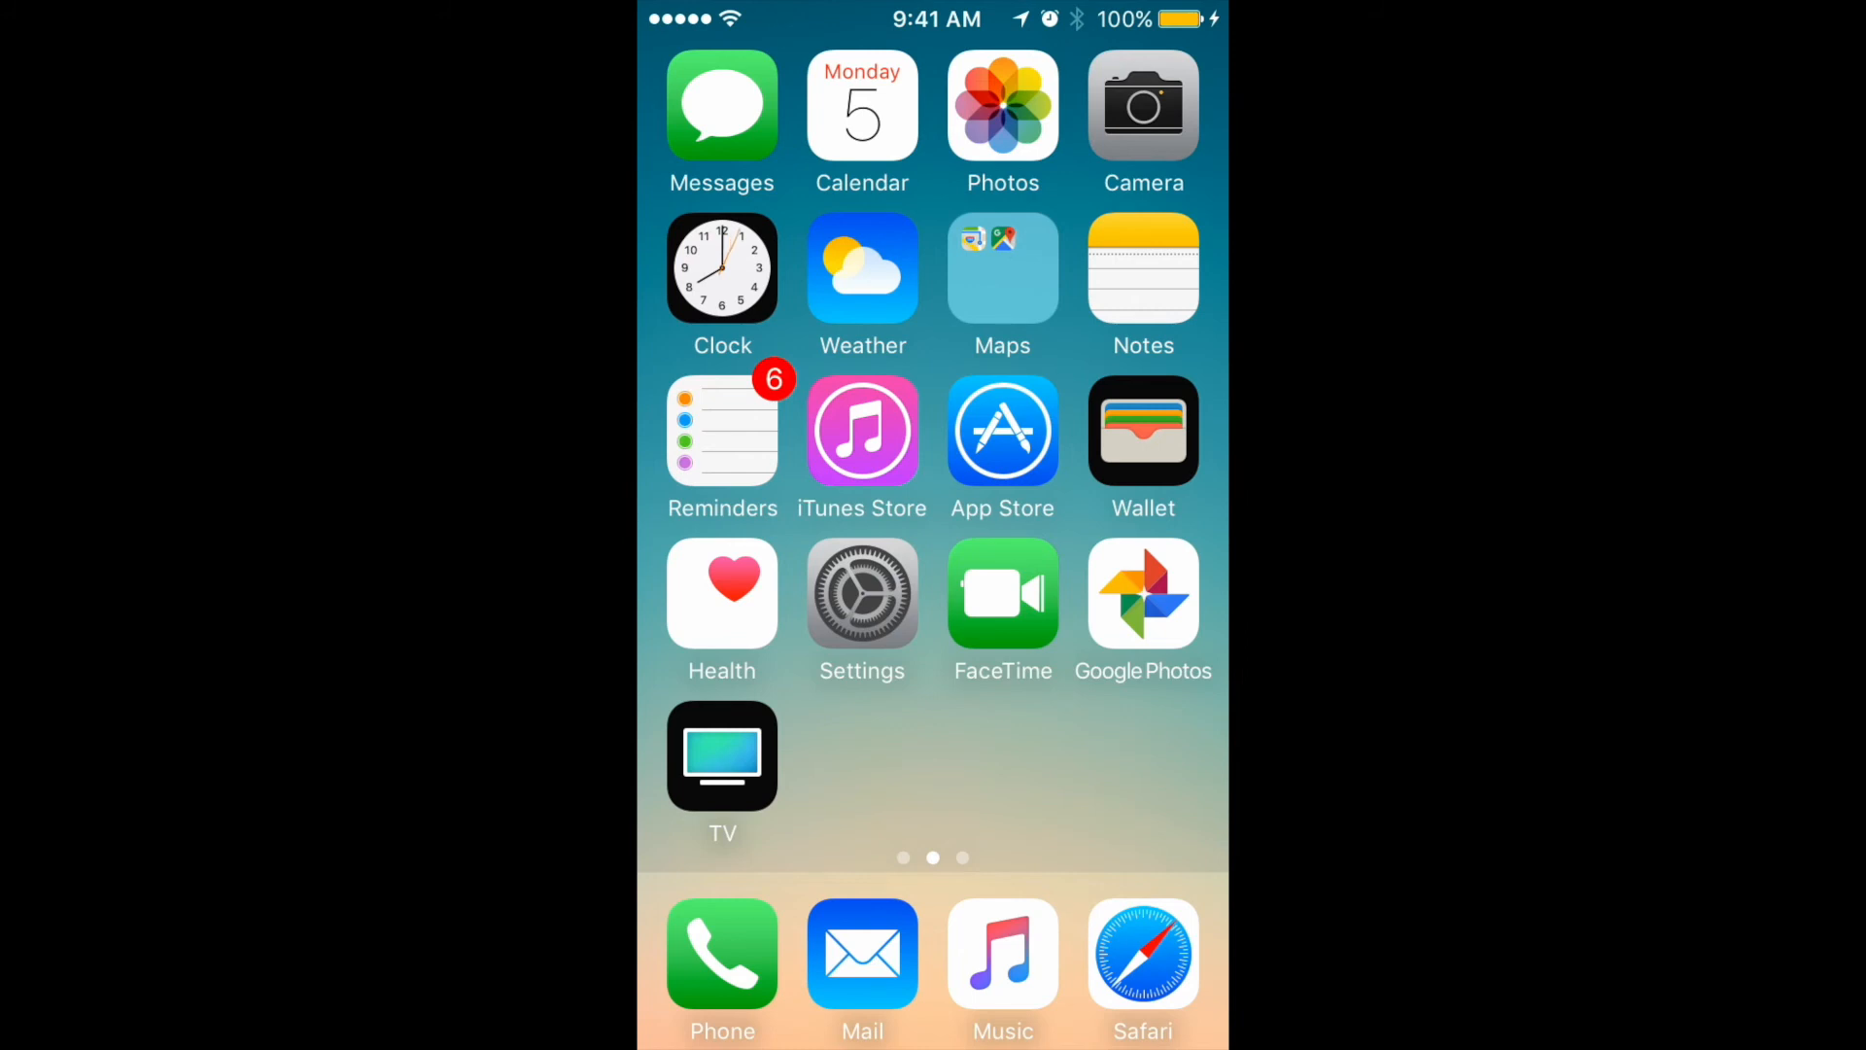
pyautogui.hscroll(-3)
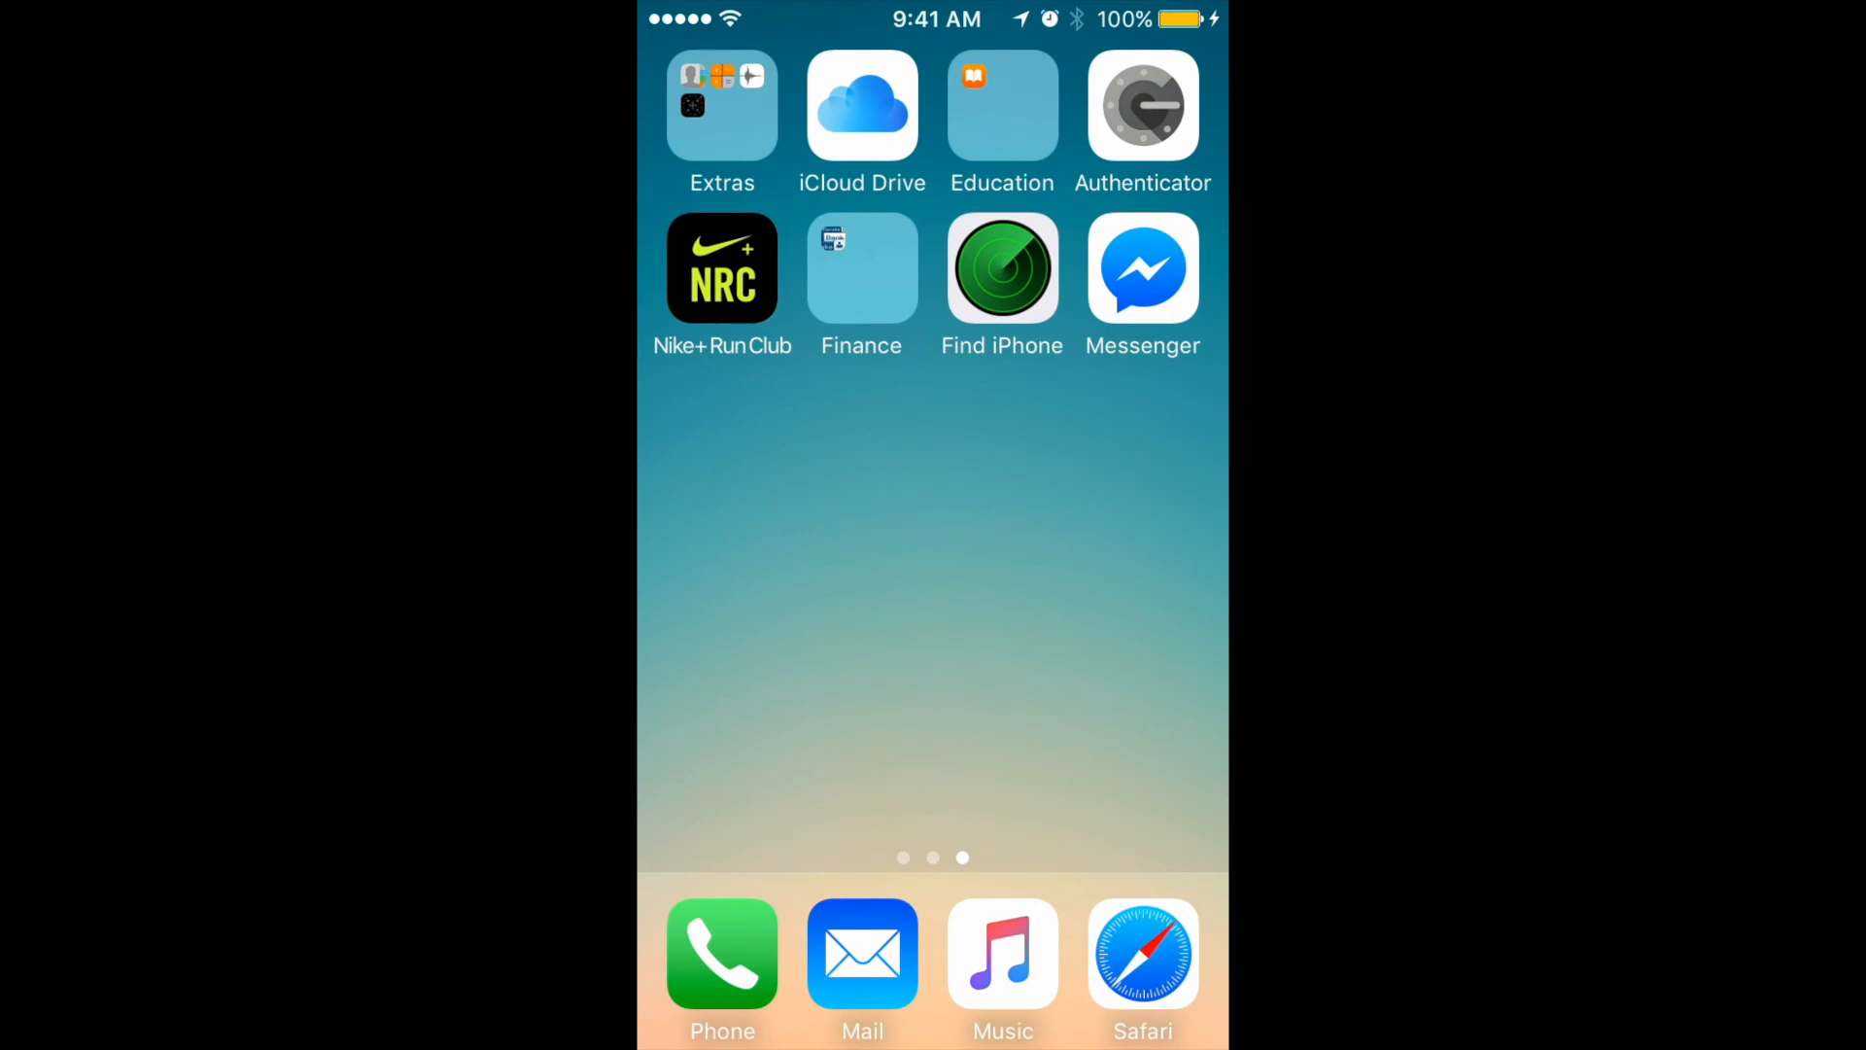
pyautogui.hscroll(3)
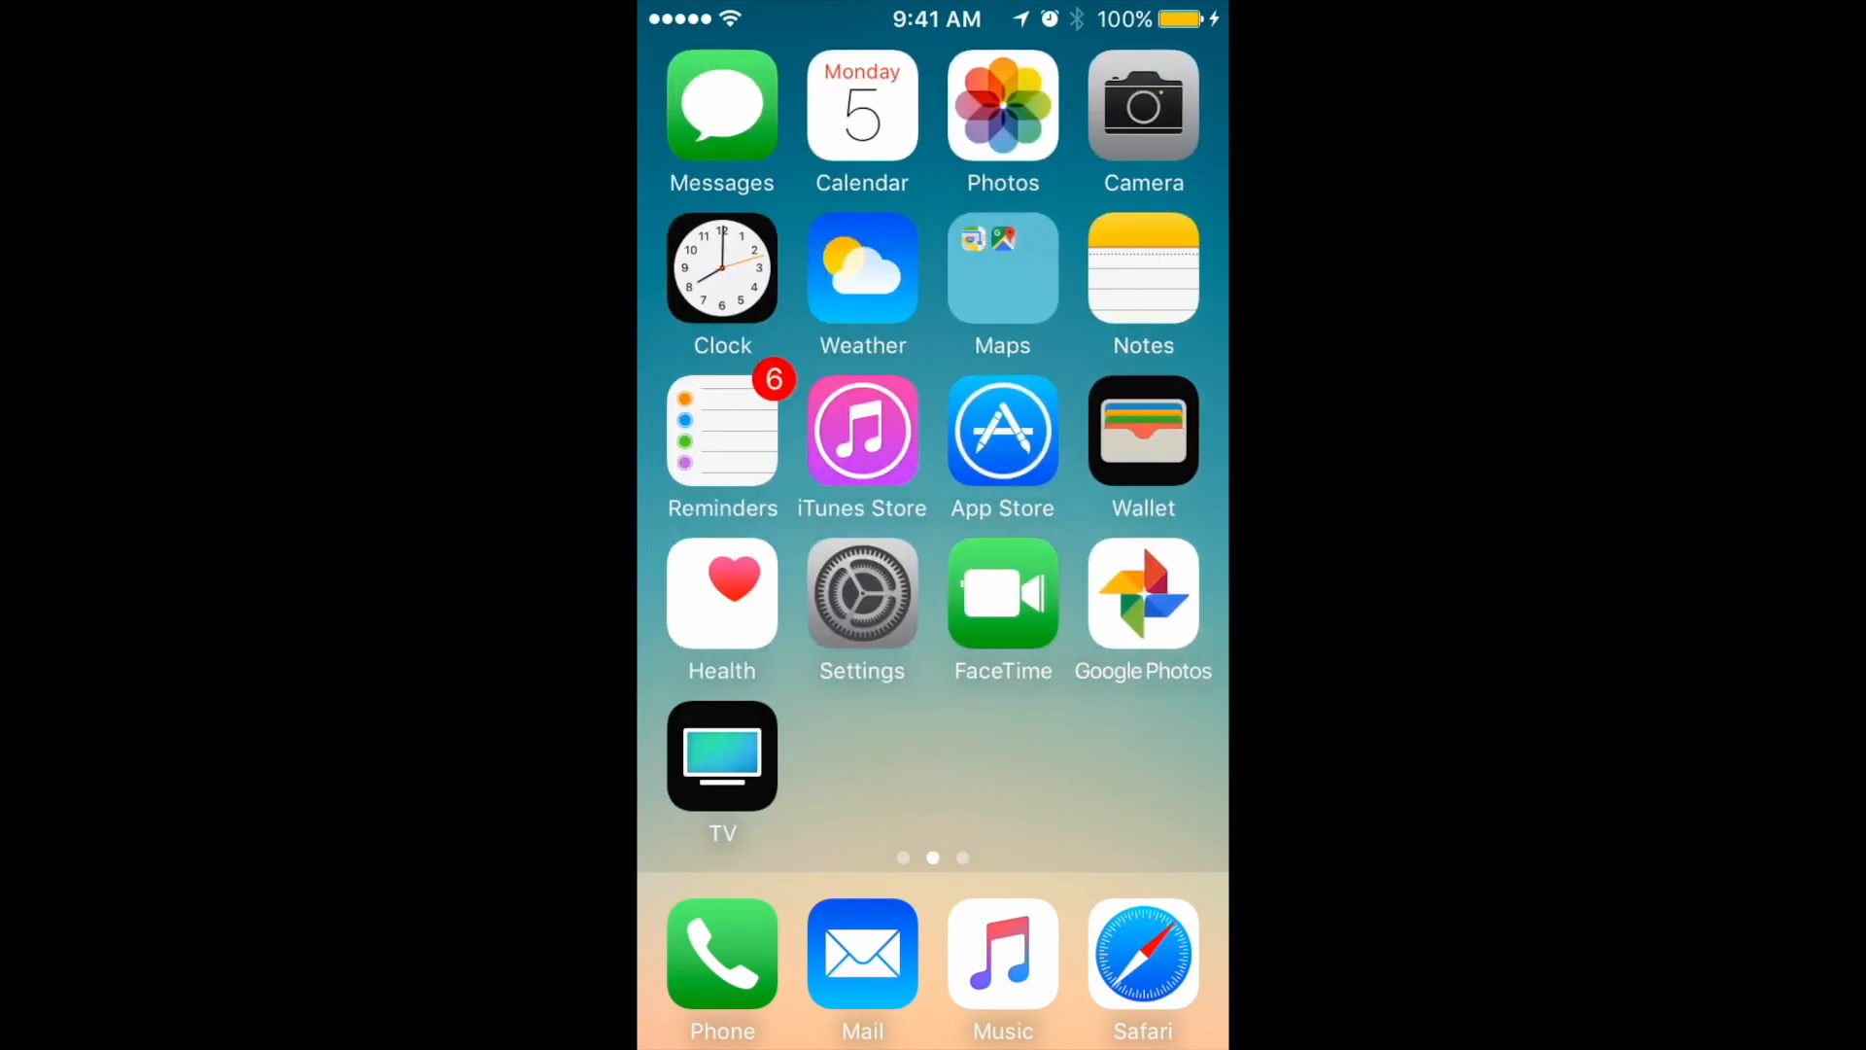
pyautogui.hscroll(-3)
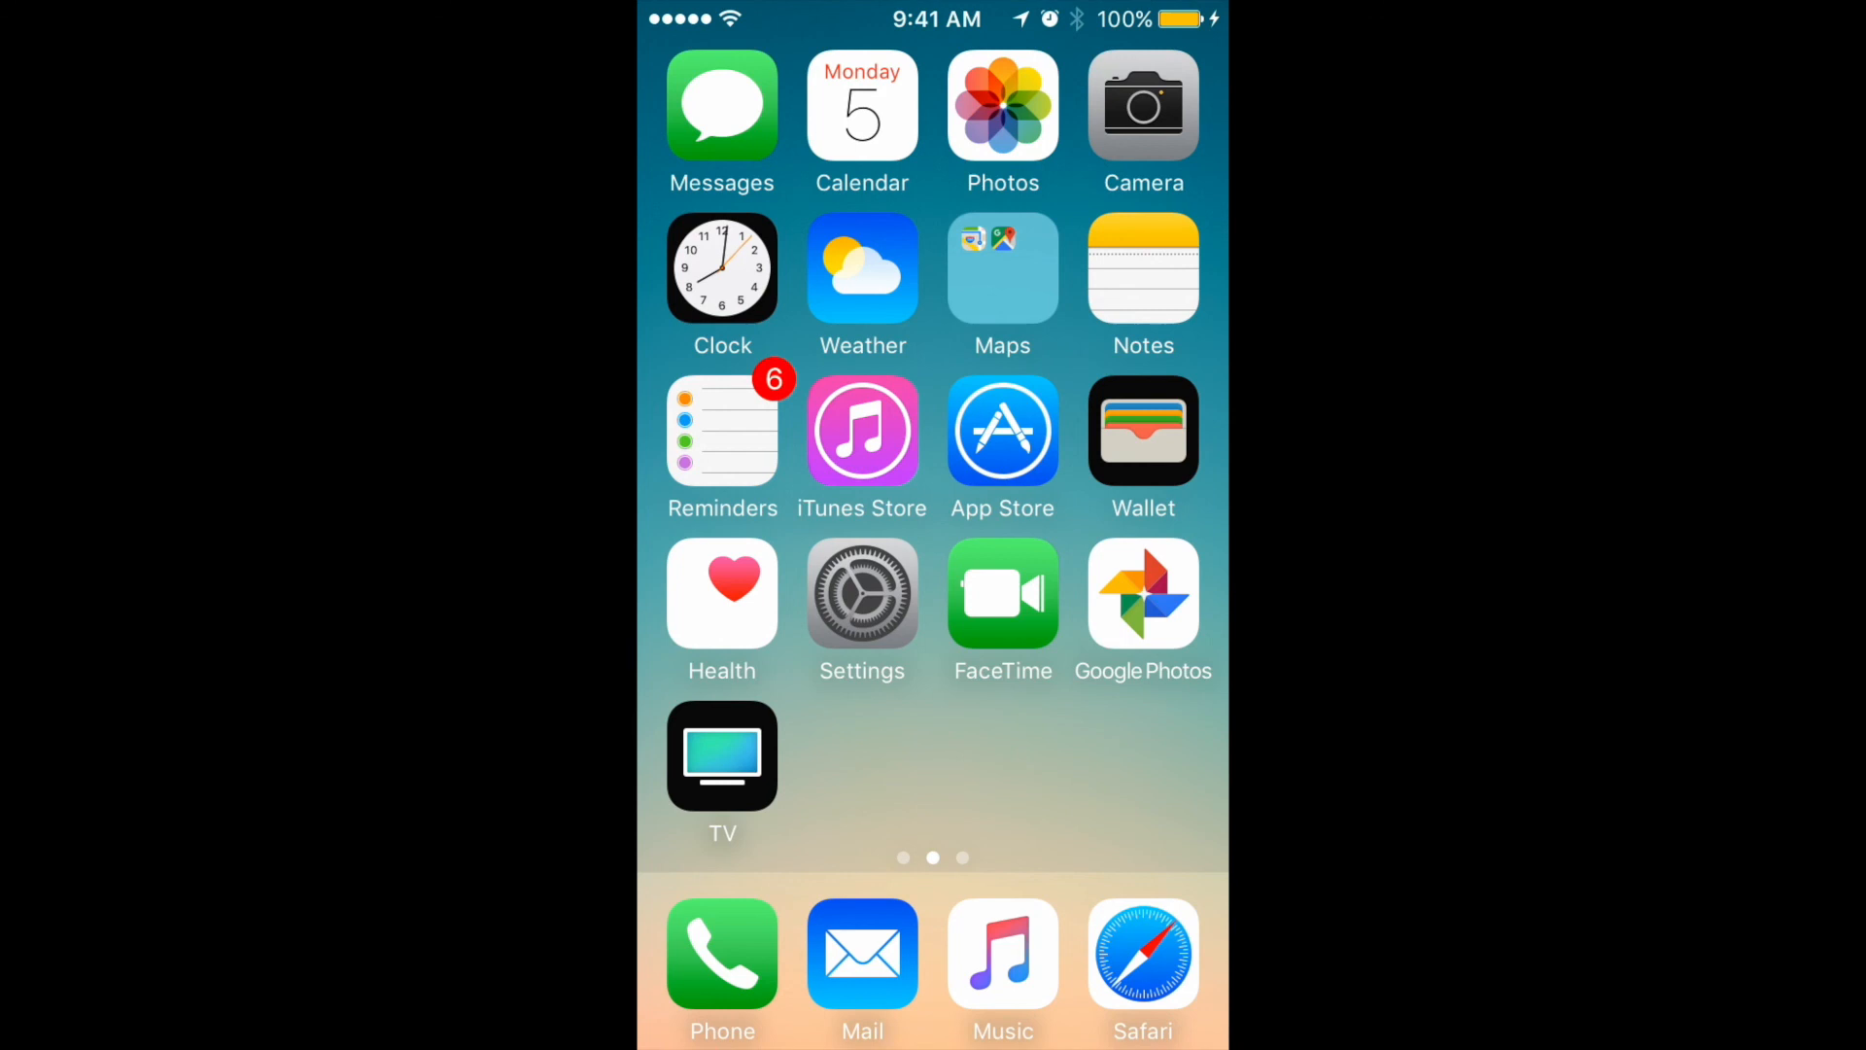
pyautogui.hscroll(-3)
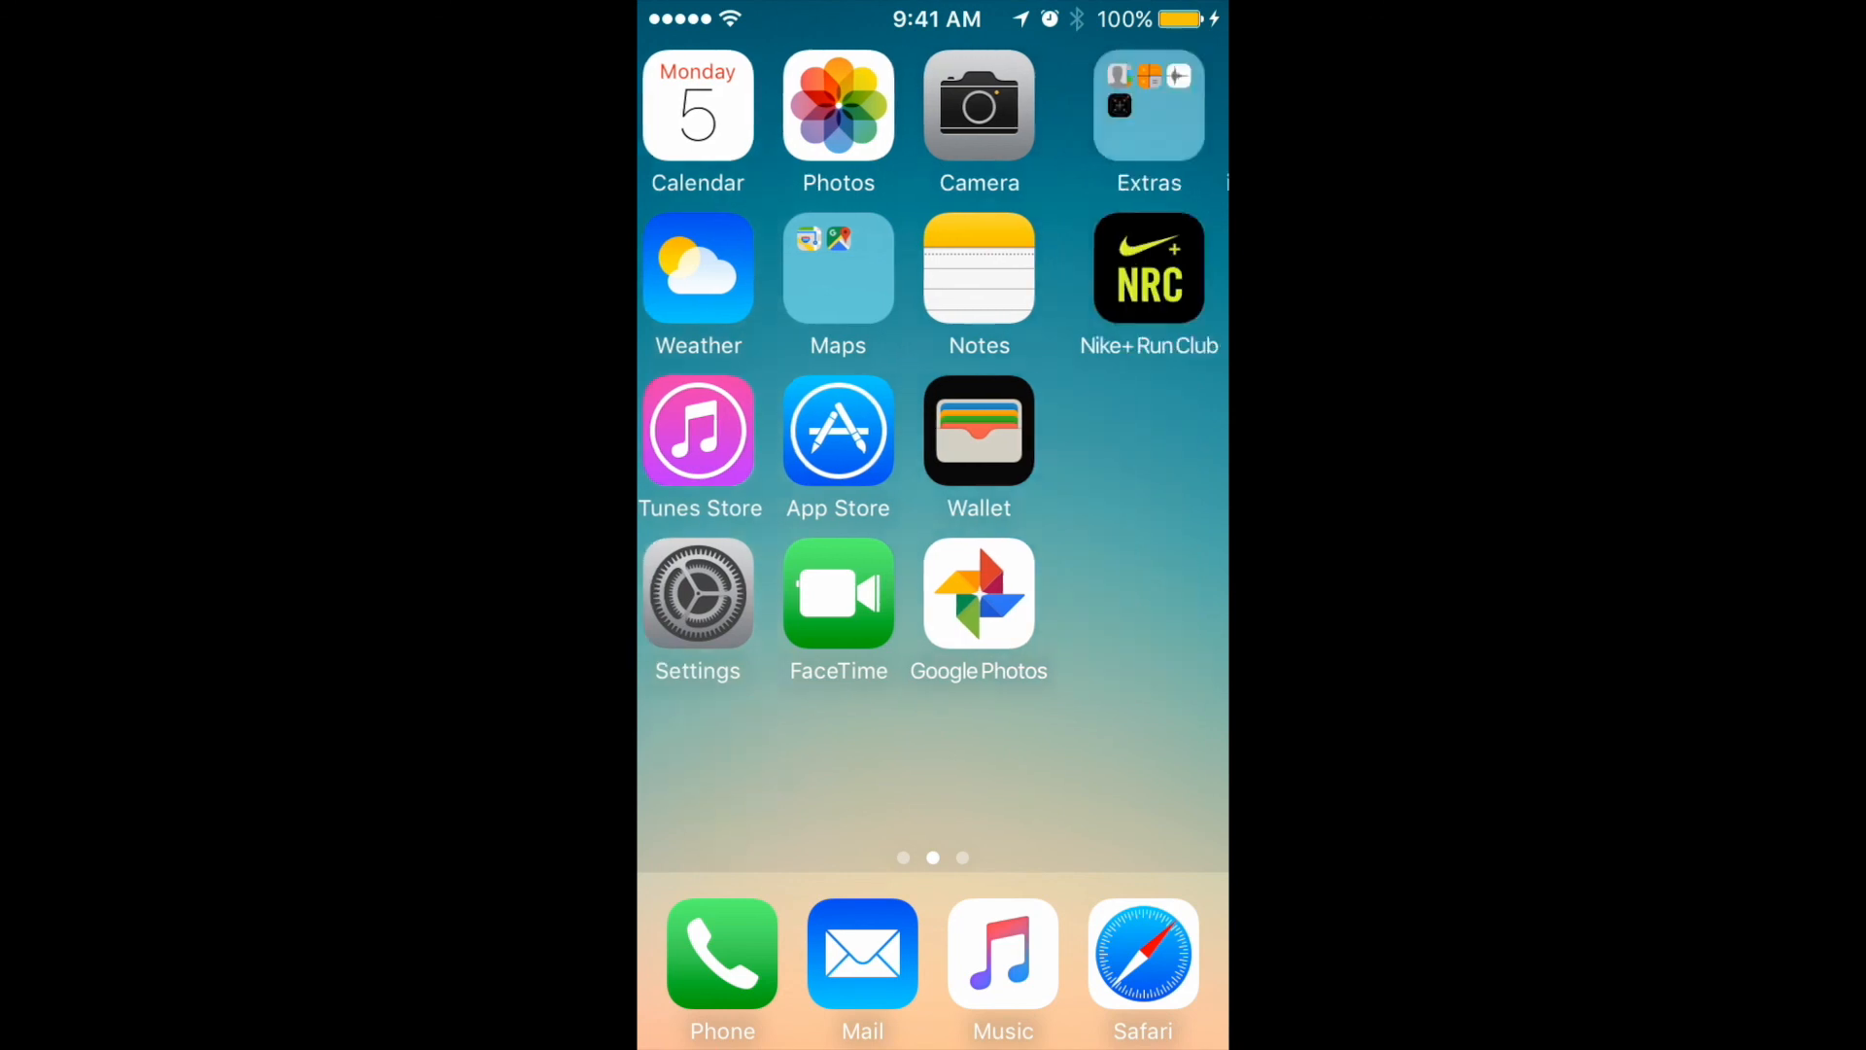
pyautogui.hscroll(-3)
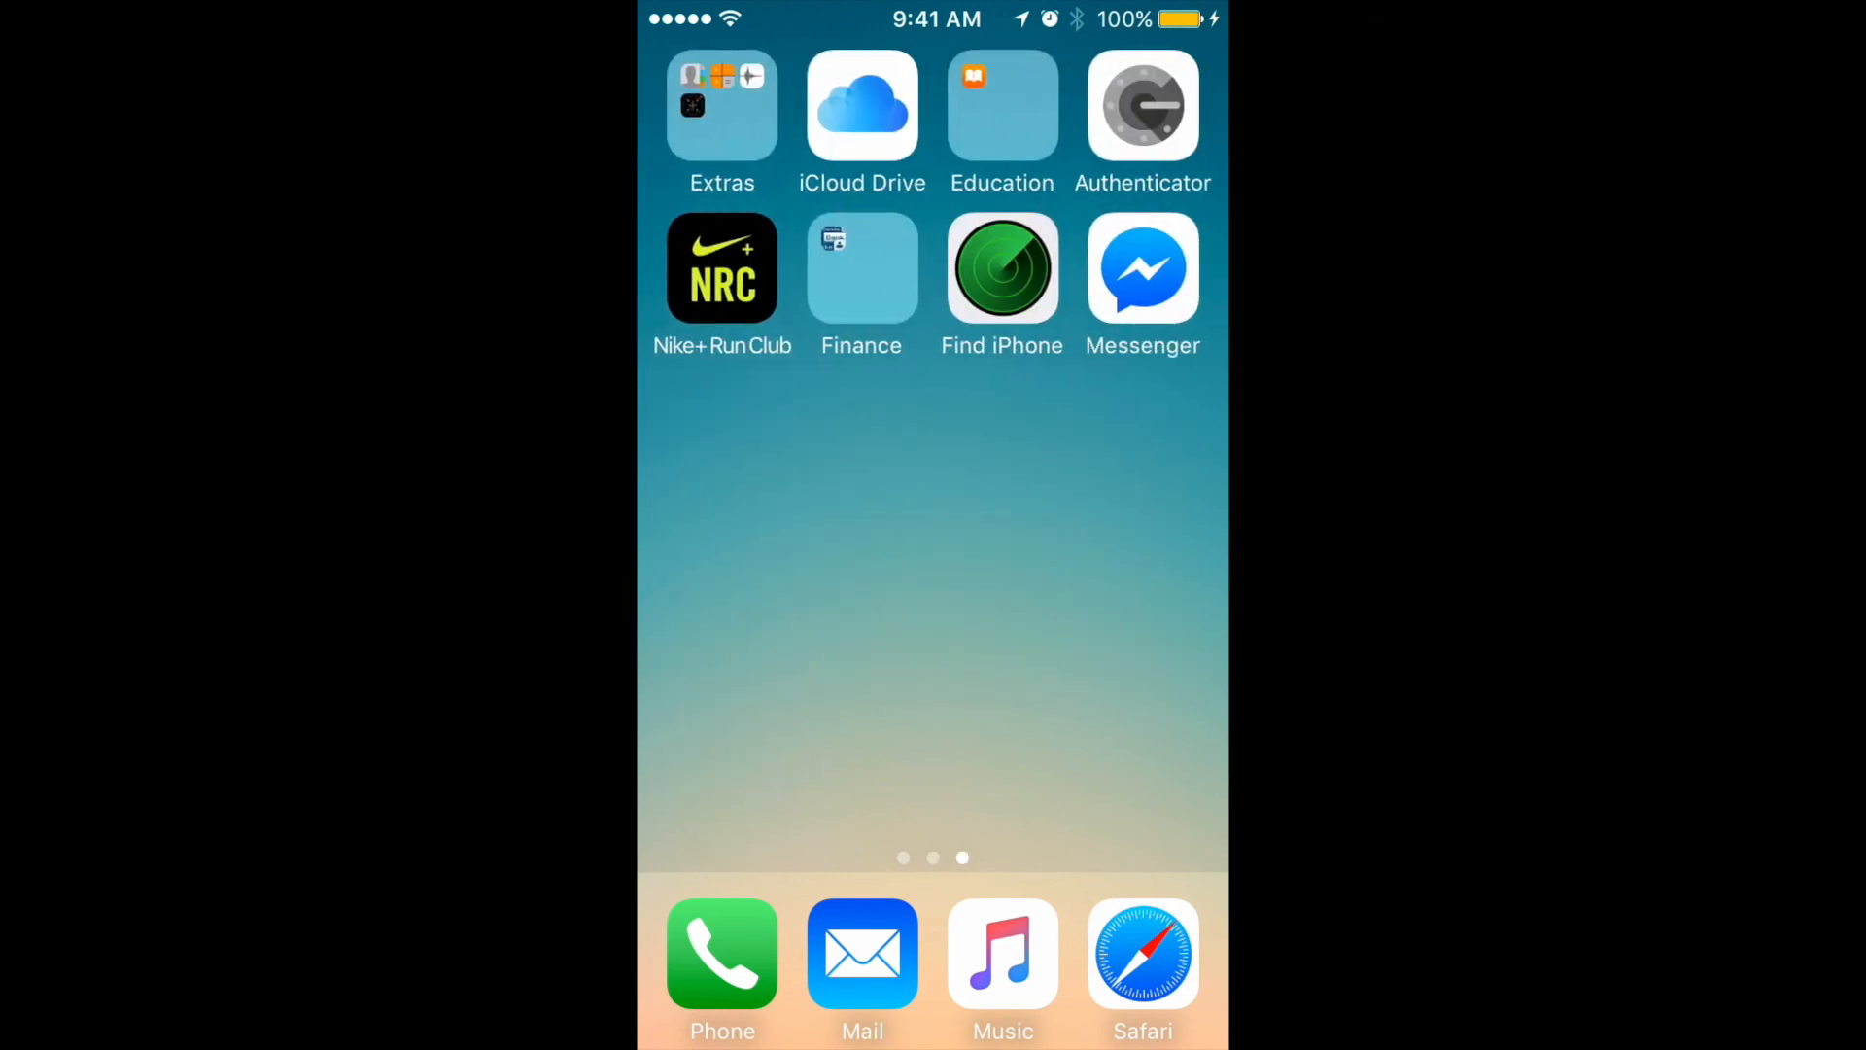